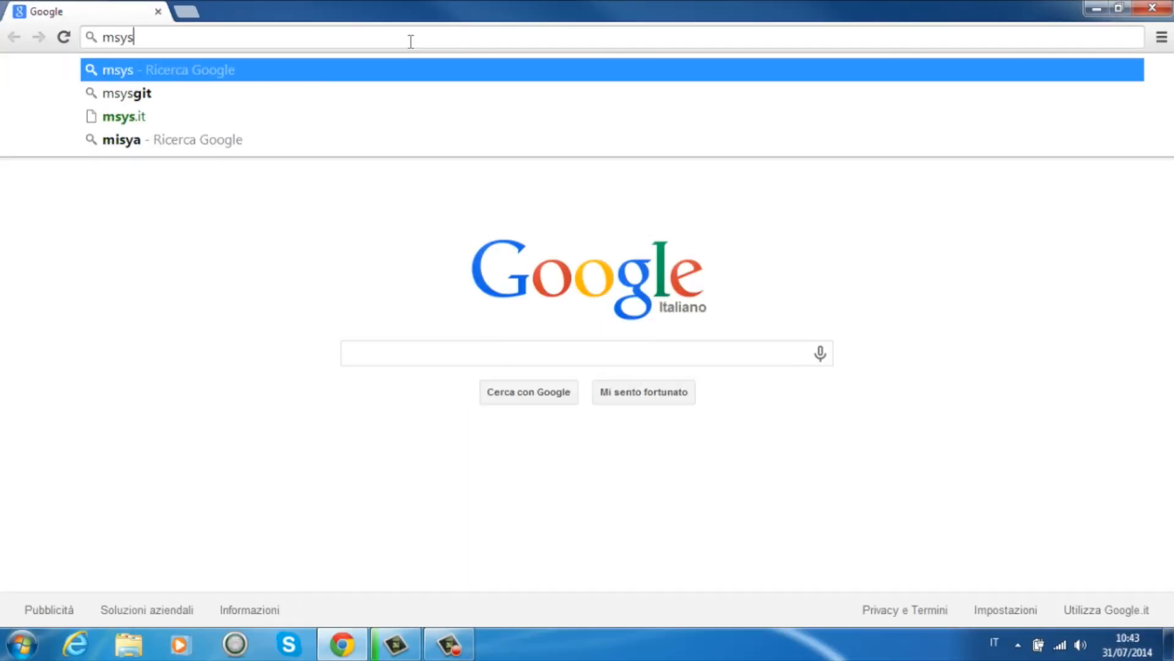
Step: Search Google for 'msysgit download' and open the msysgit.github.io project site
type("git")
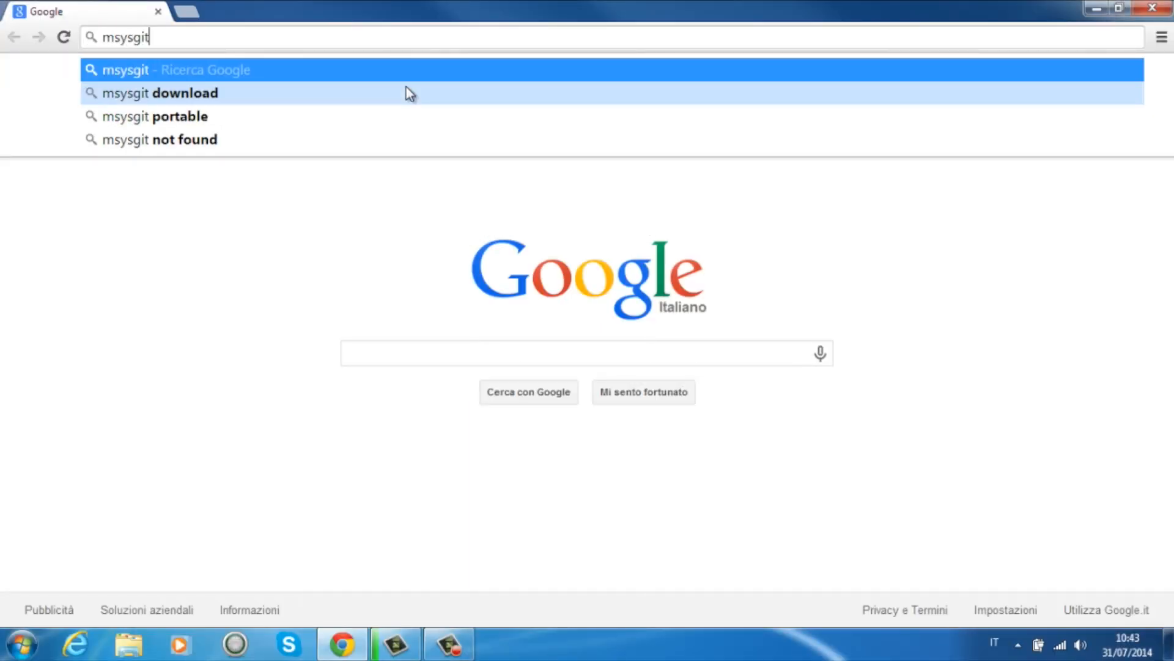
left_click(157, 93)
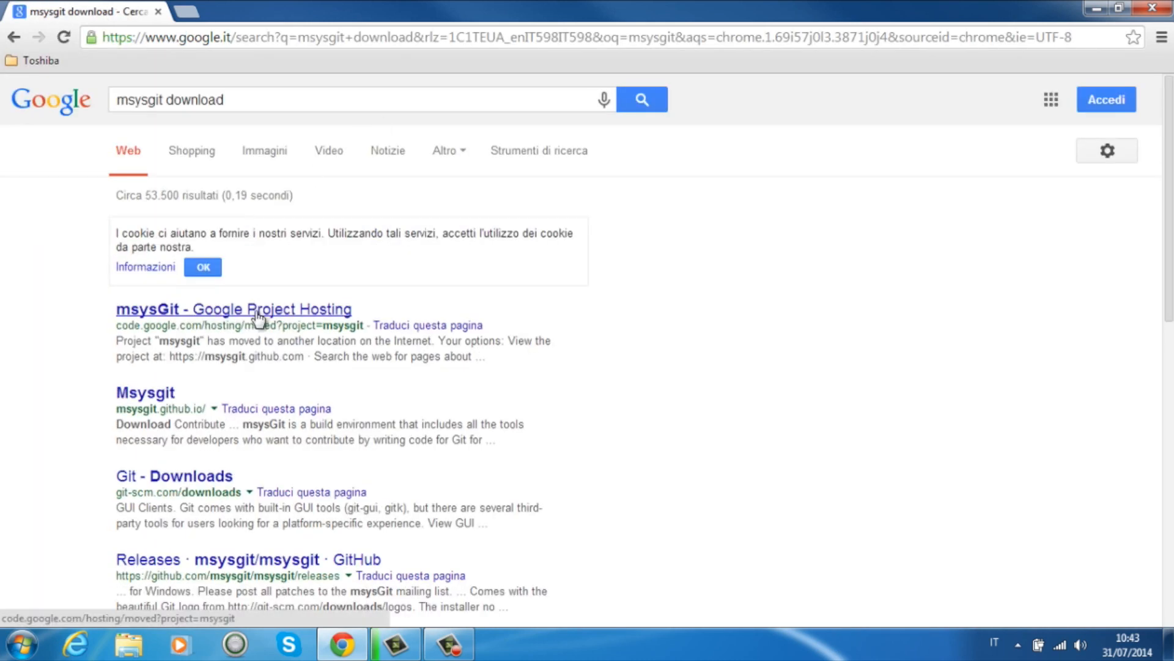
left_click(146, 391)
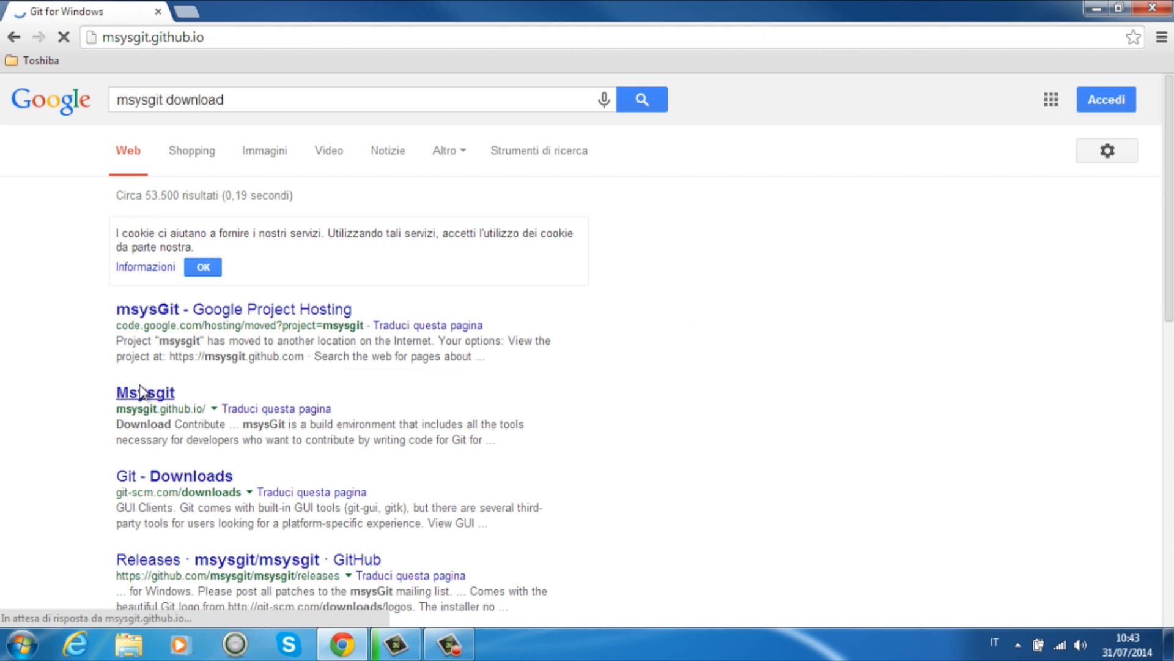
left_click(144, 392)
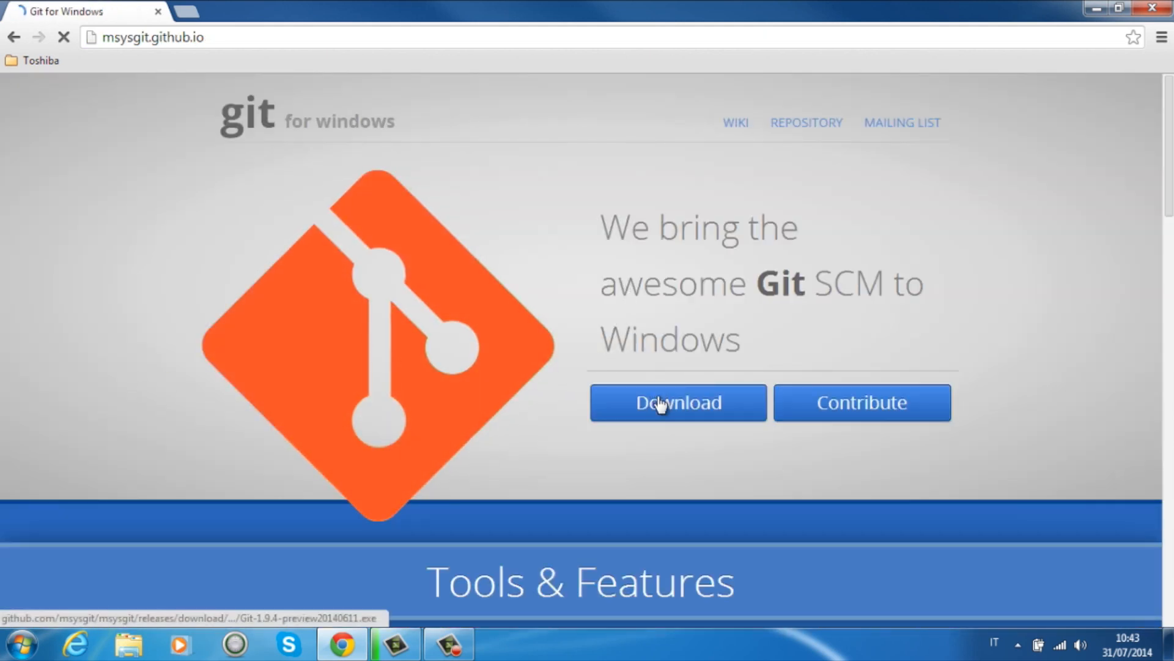
Step: Download the Git for Windows installer and run the downloaded .exe
left_click(676, 403)
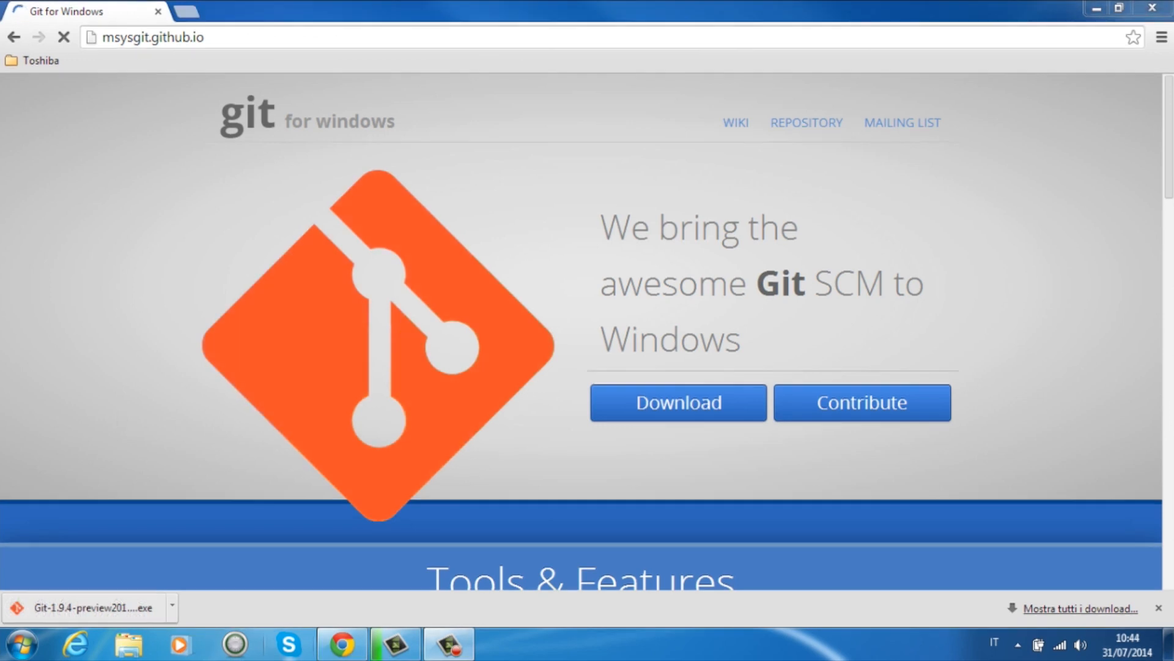
left_click(86, 607)
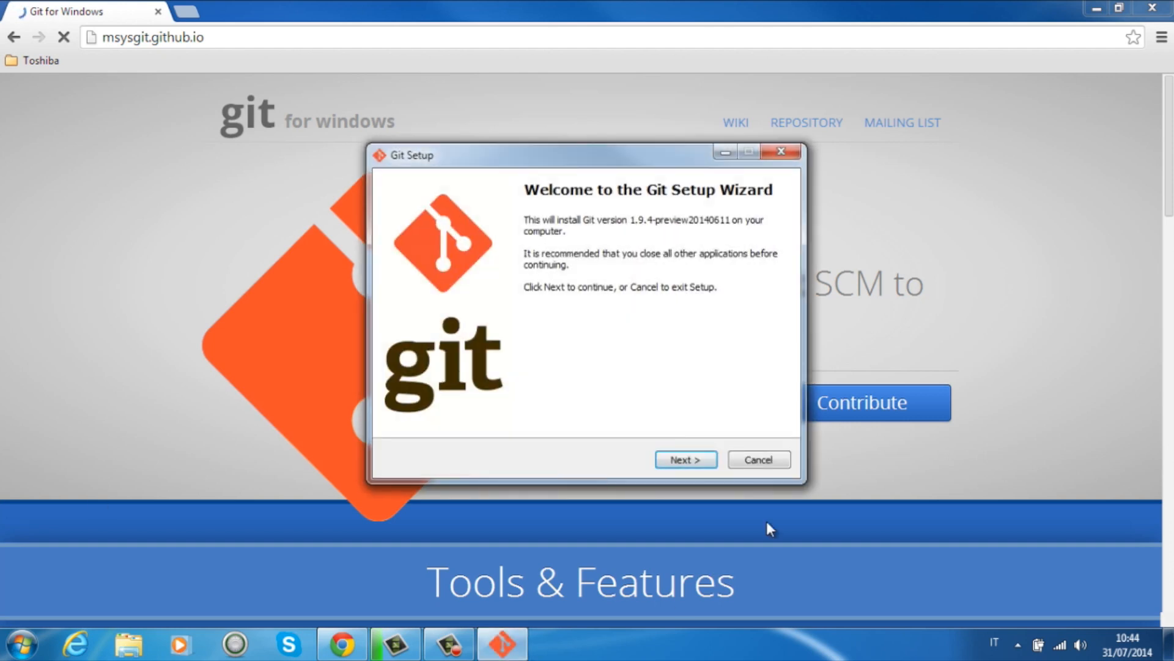
Step: Accept the default install location, components and PATH option in Git Setup
left_click(685, 459)
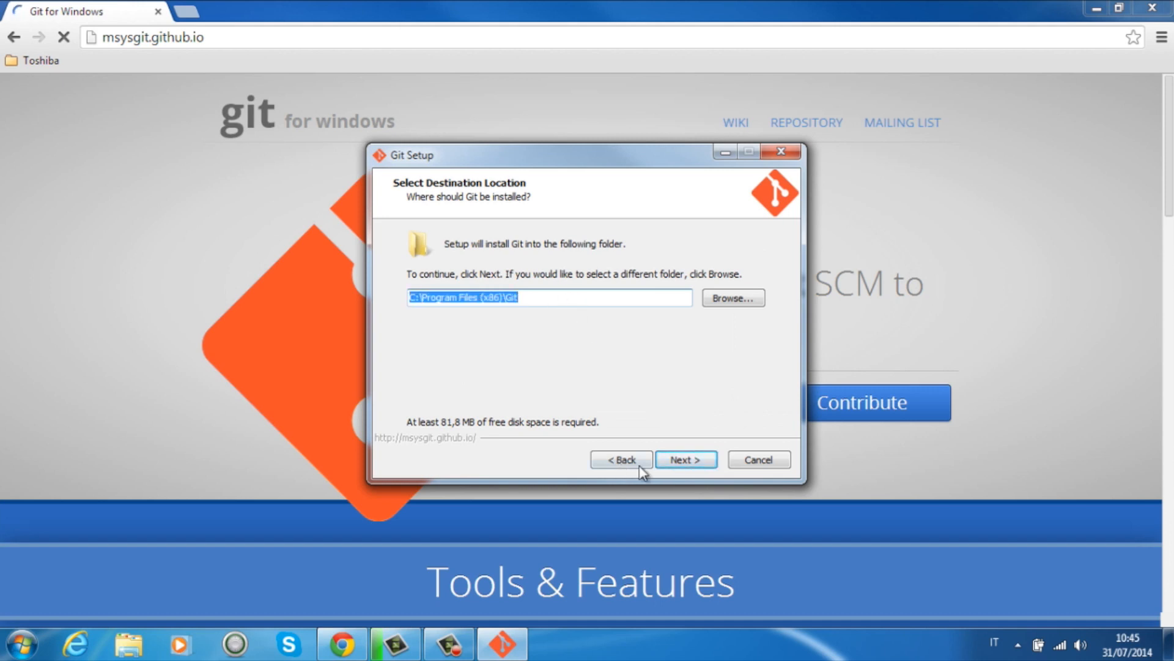
left_click(684, 459)
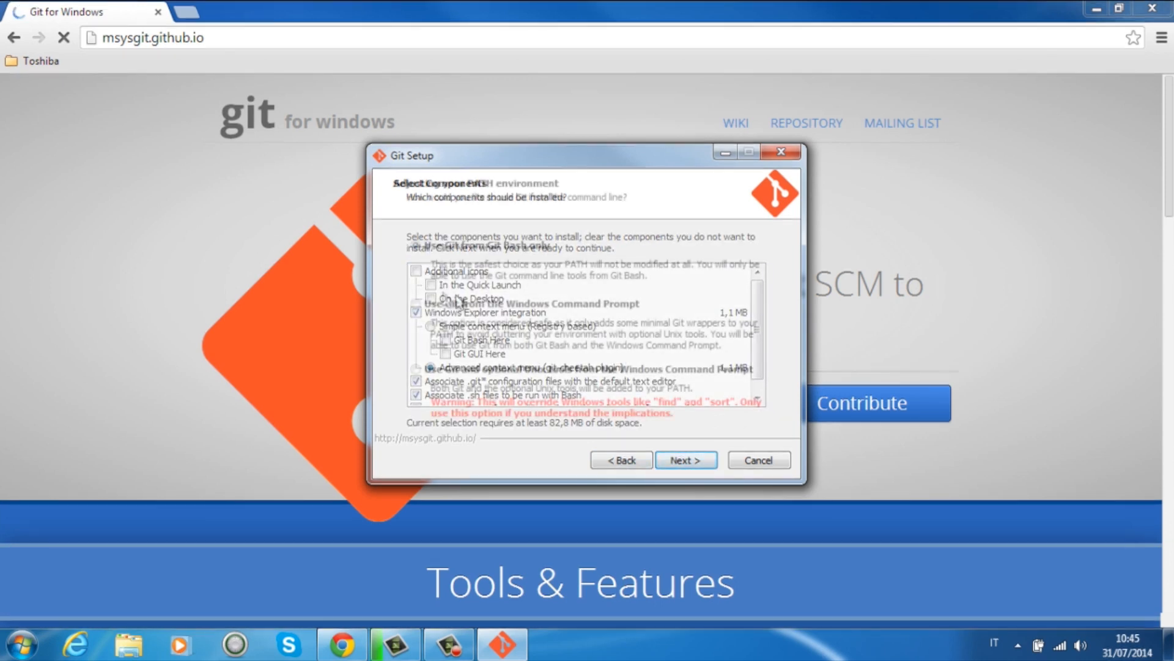
left_click(684, 460)
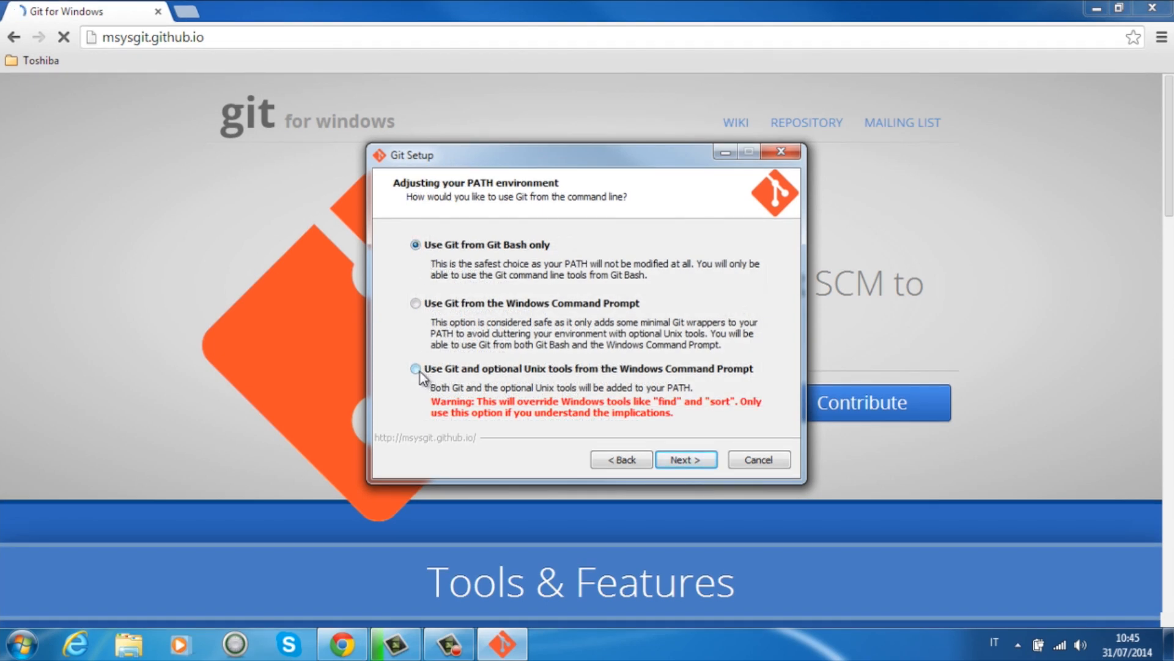
left_click(684, 459)
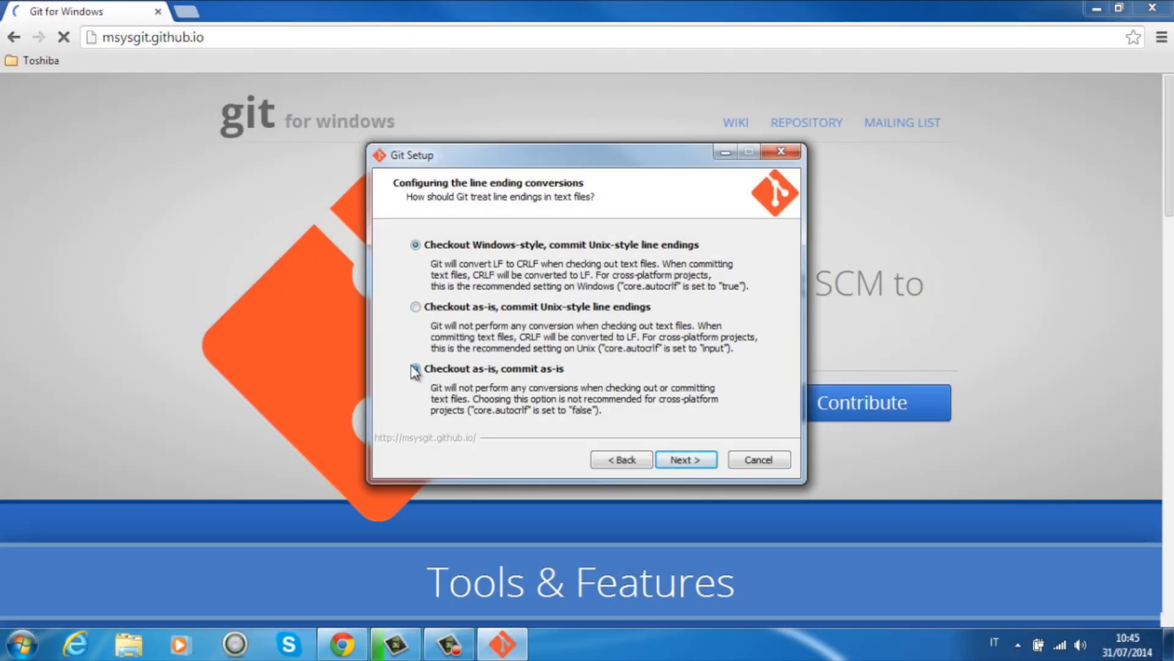
Step: Install with 'Checkout as-is, commit as-is' line endings and finish without viewing release notes
left_click(416, 367)
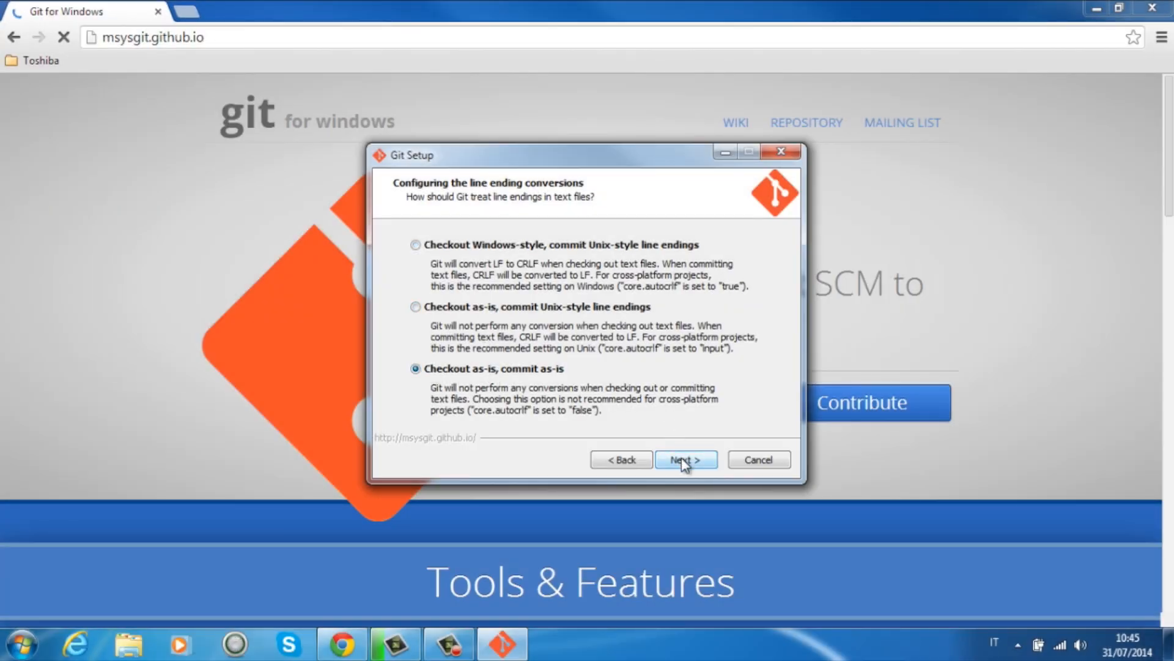
left_click(684, 459)
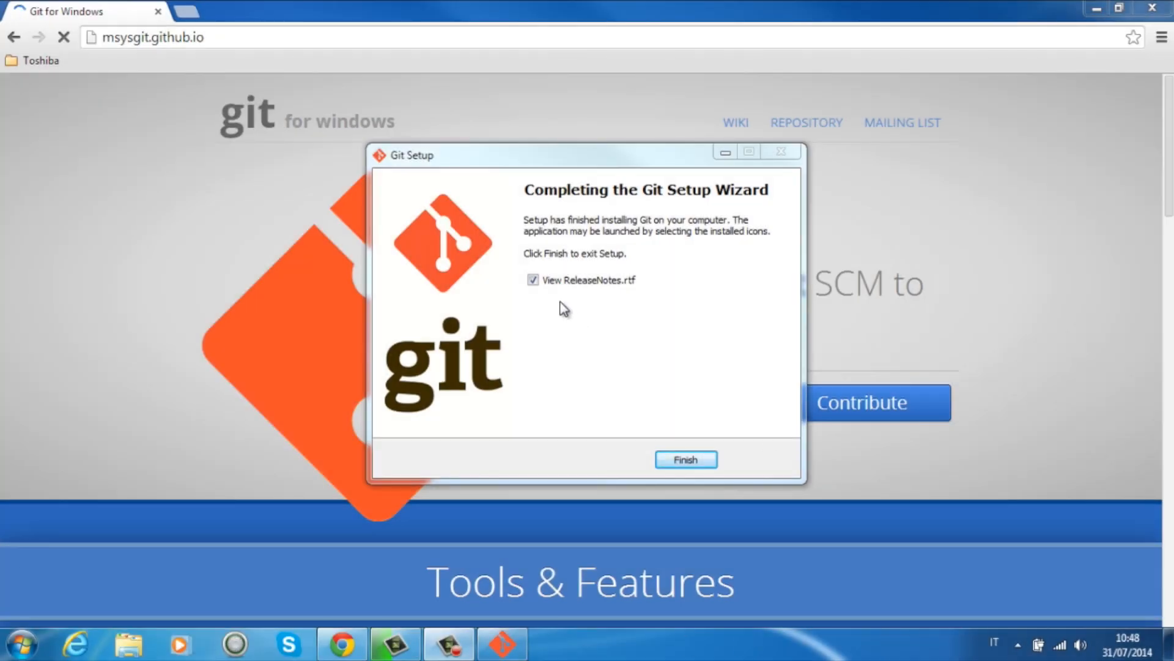
left_click(533, 279)
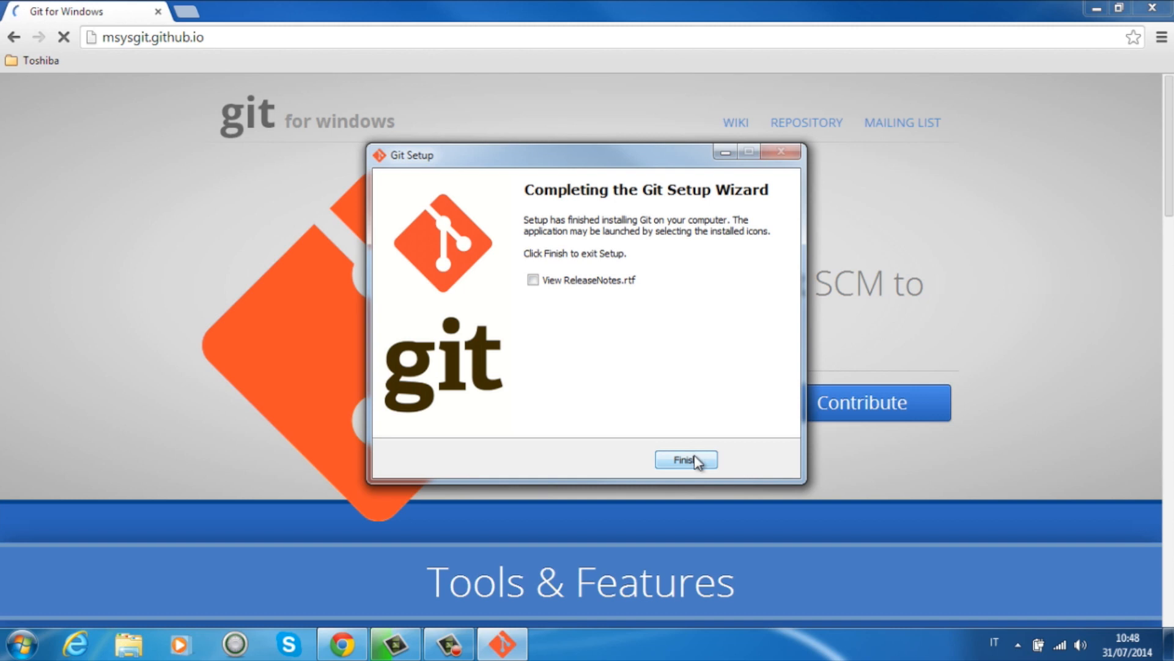
left_click(685, 460)
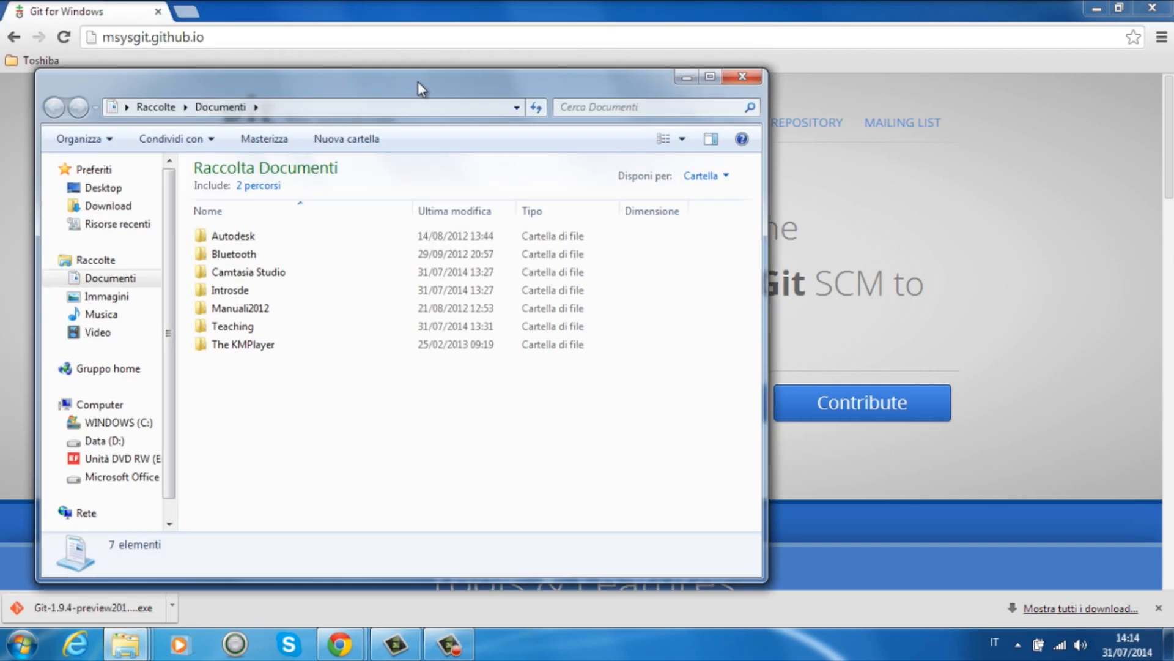
Step: Open a Git Bash shell on the Introsde folder from its Explorer context menu
left_click(247, 272)
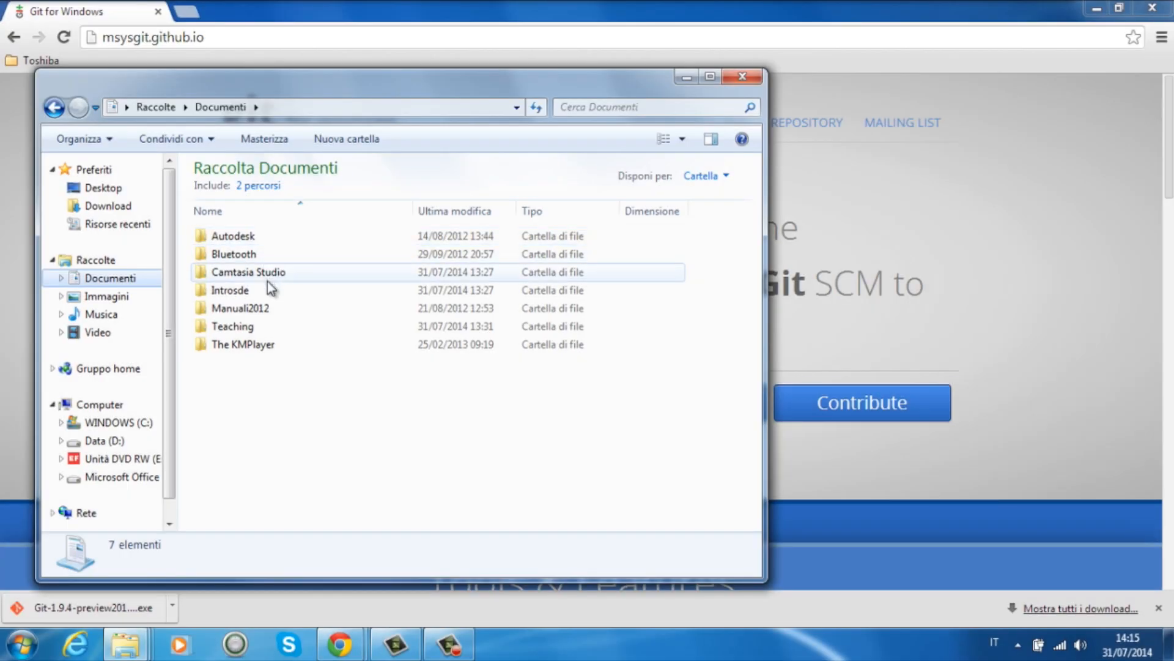
right_click(230, 290)
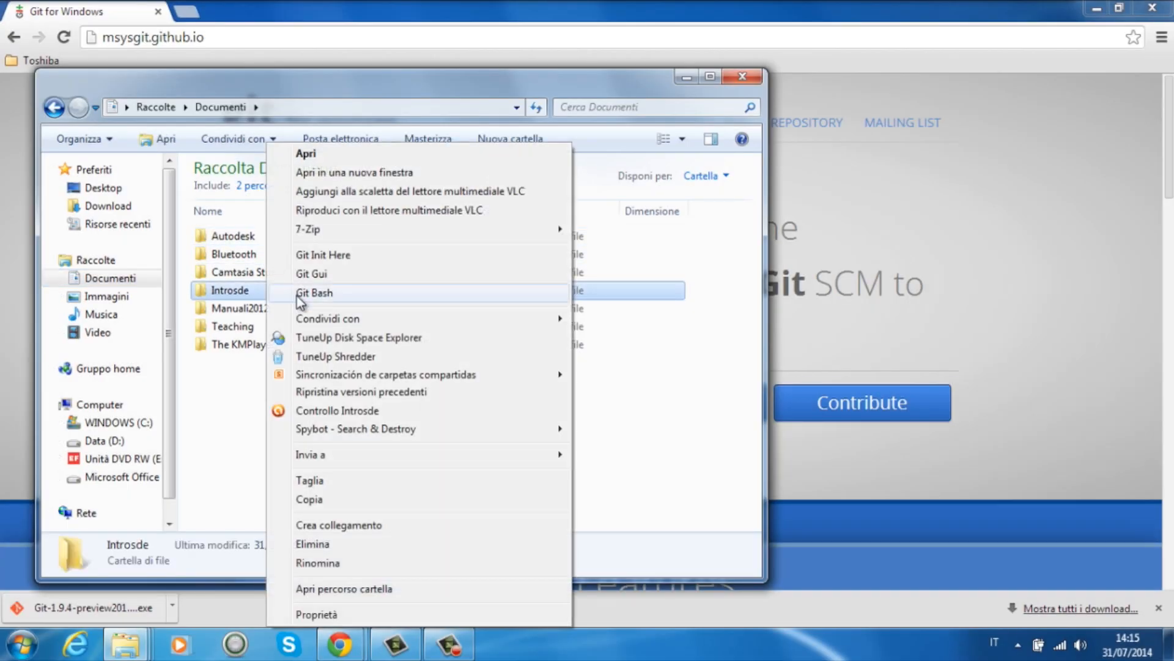
left_click(314, 292)
type("pwd")
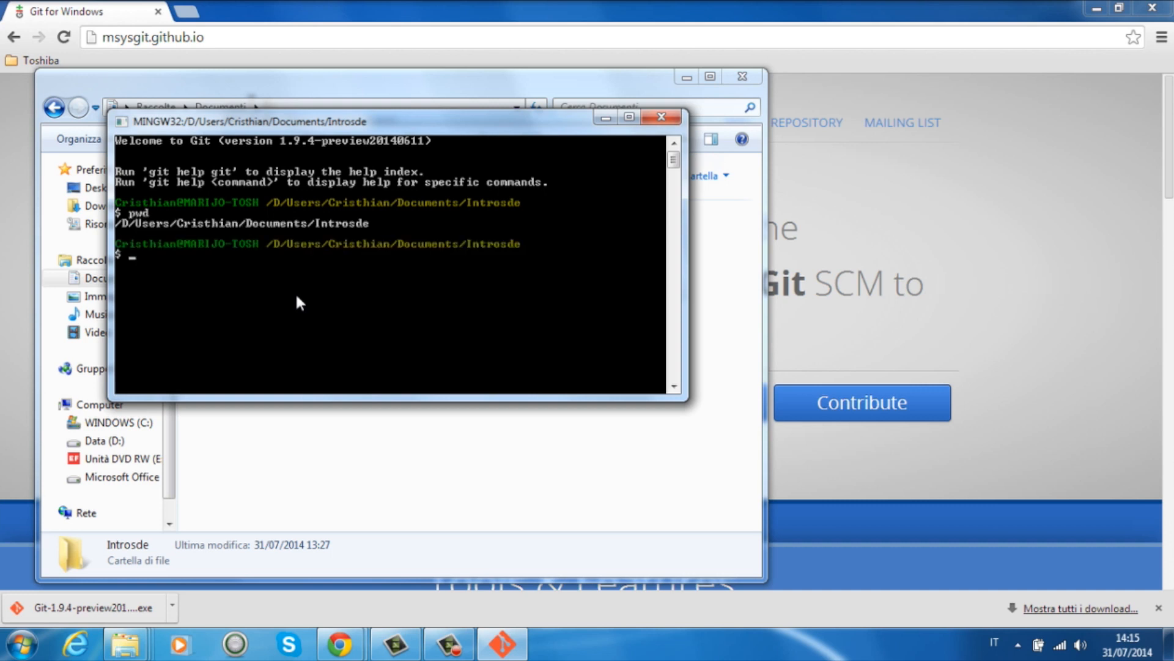
mouse_move(647, 144)
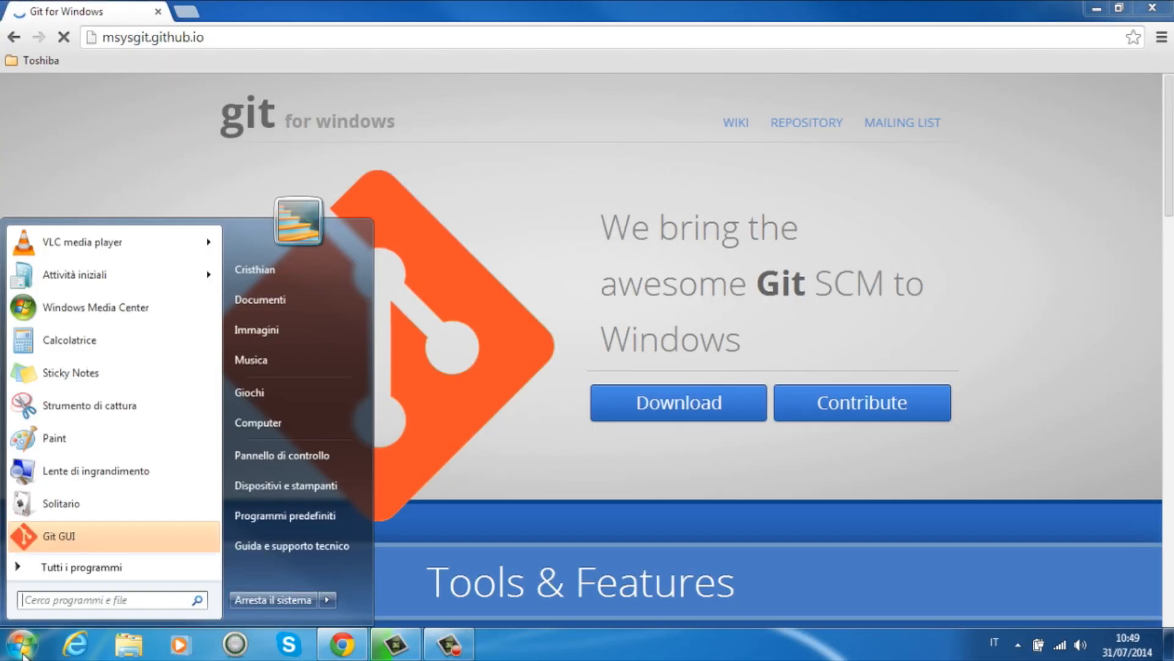
Step: Launch cmd from the Start menu search and position its window over the page
type("cmd")
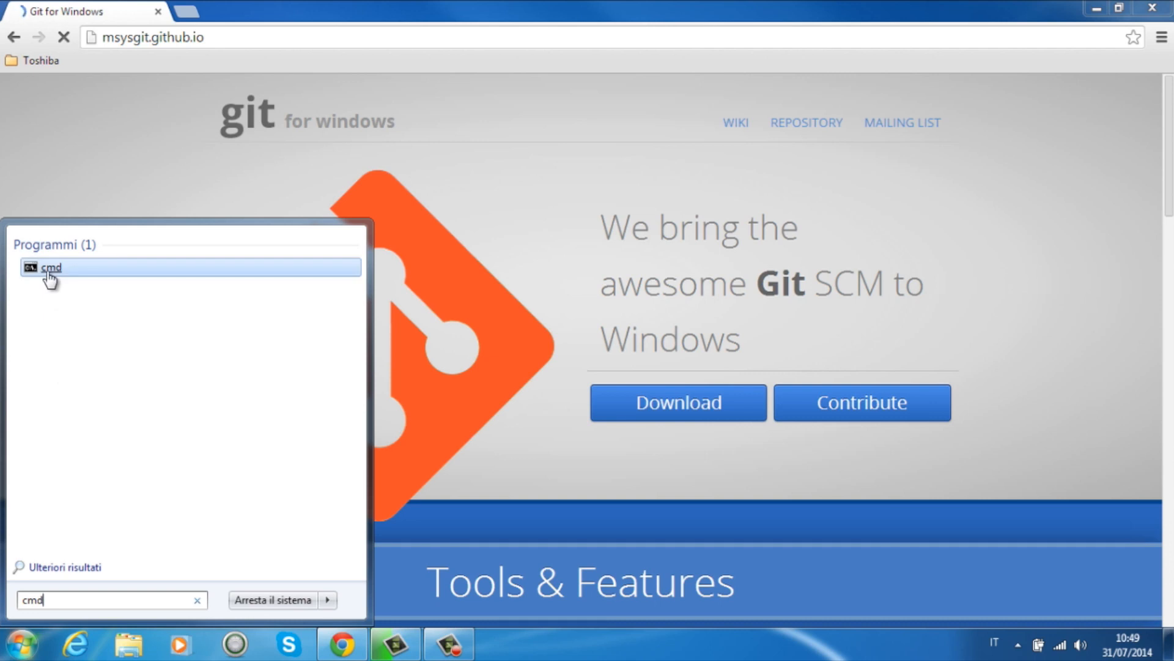
left_click(49, 268)
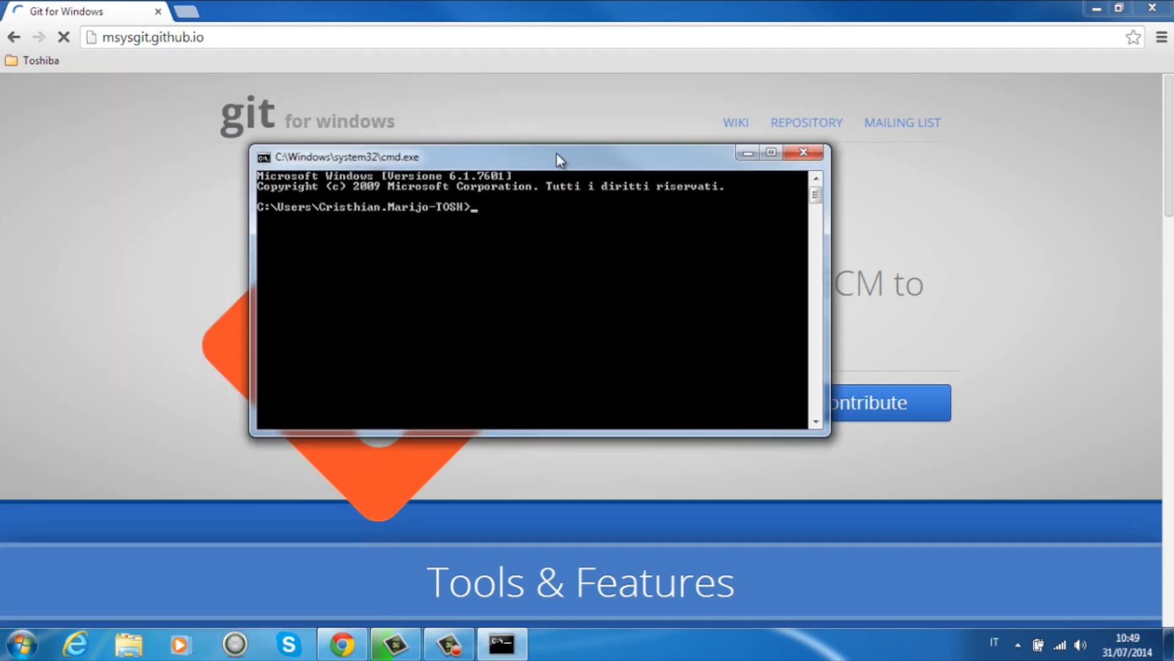
left_click_drag(558, 156, 494, 129)
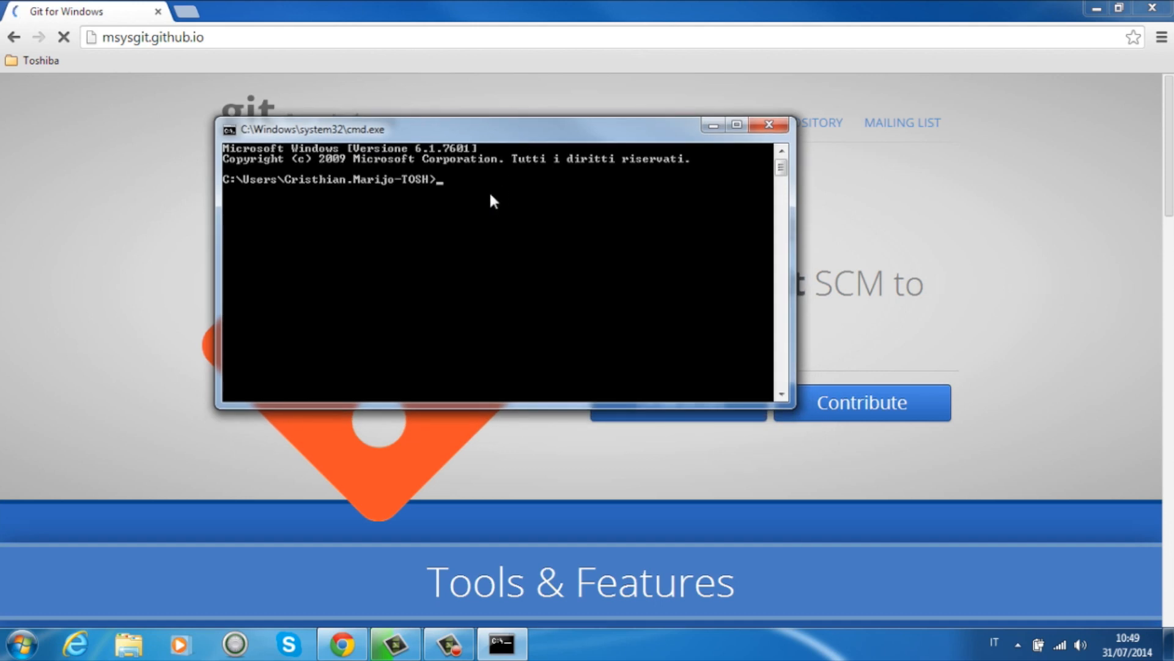
Step: Enter 'git --' at the prompt to check that Git responds
type("git")
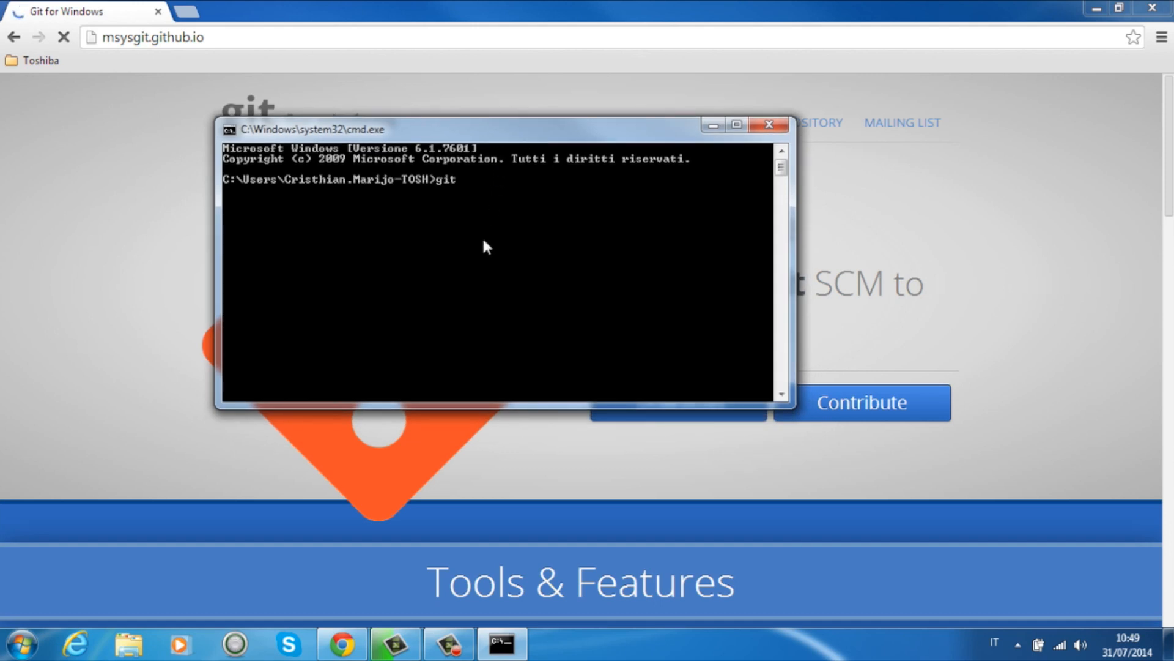
type("--")
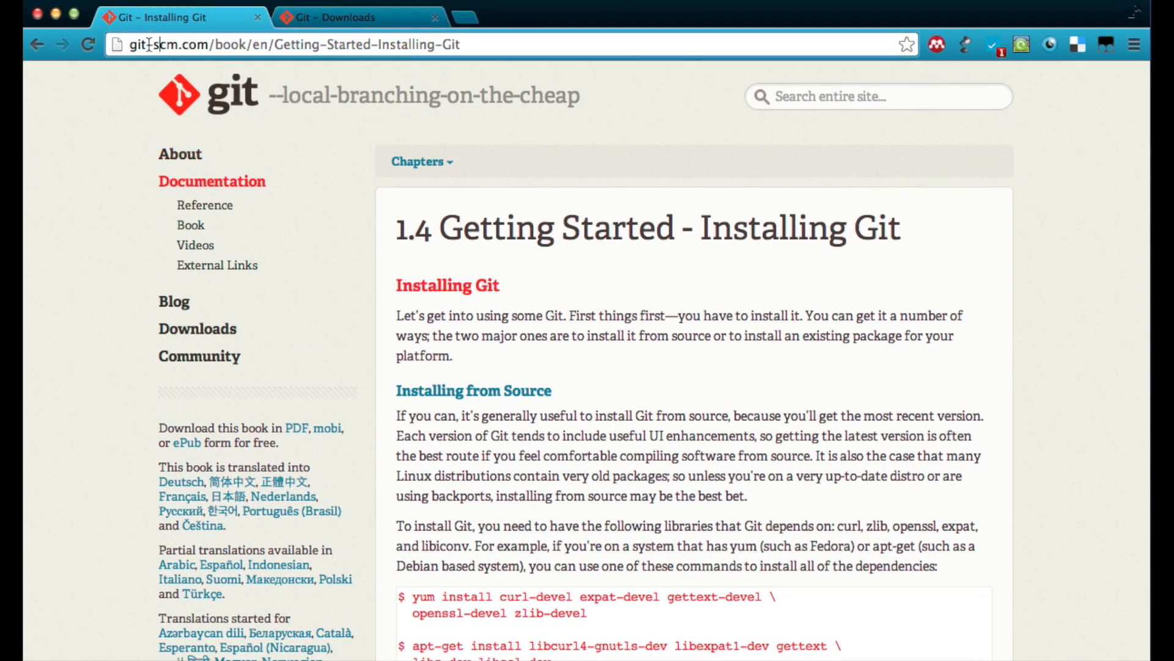
Step: Show the git-scm.com Downloads page listing Mac OS X, Windows, Linux and Solaris
left_click(165, 44)
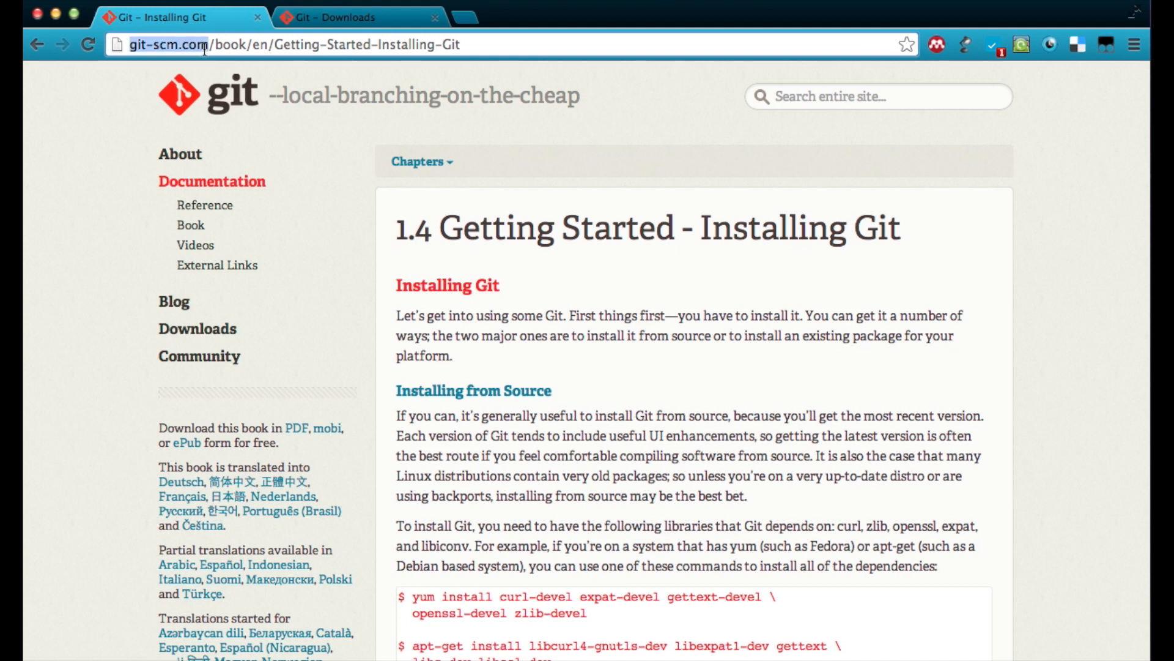
left_click(337, 17)
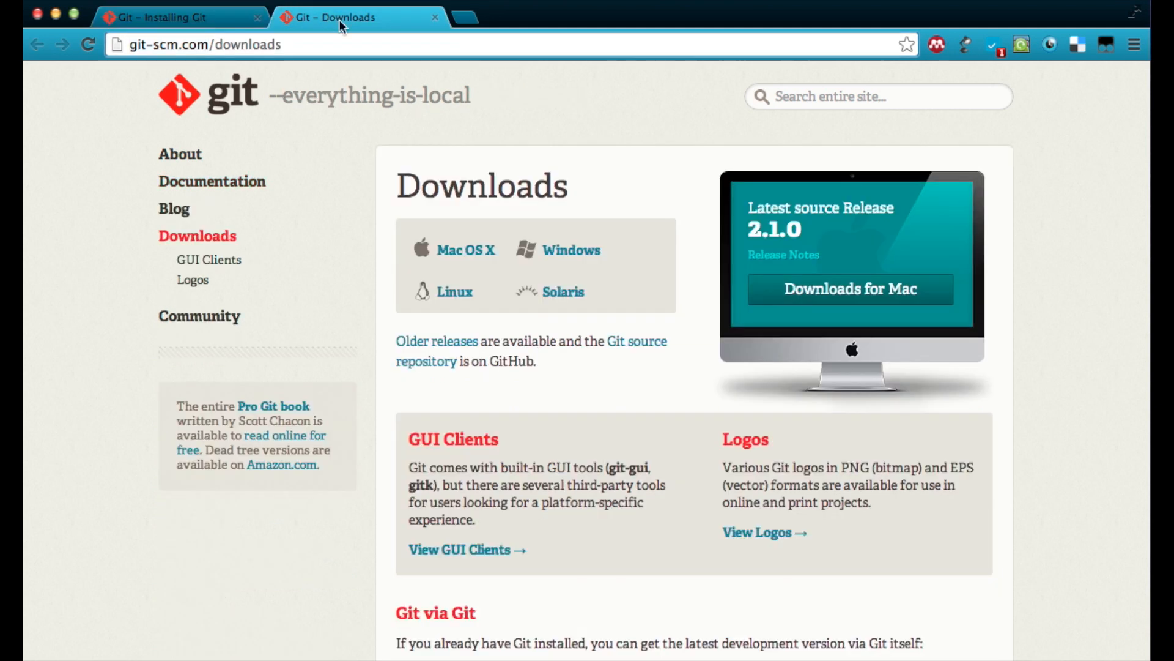
scroll("down", 3)
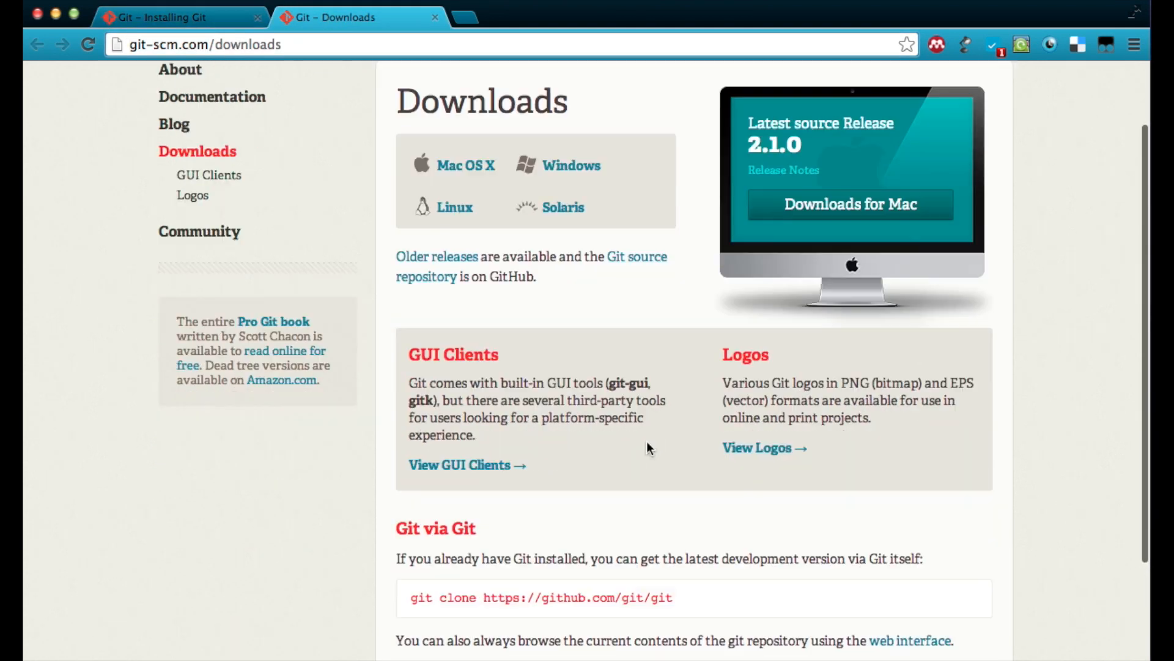
scroll("down", 3)
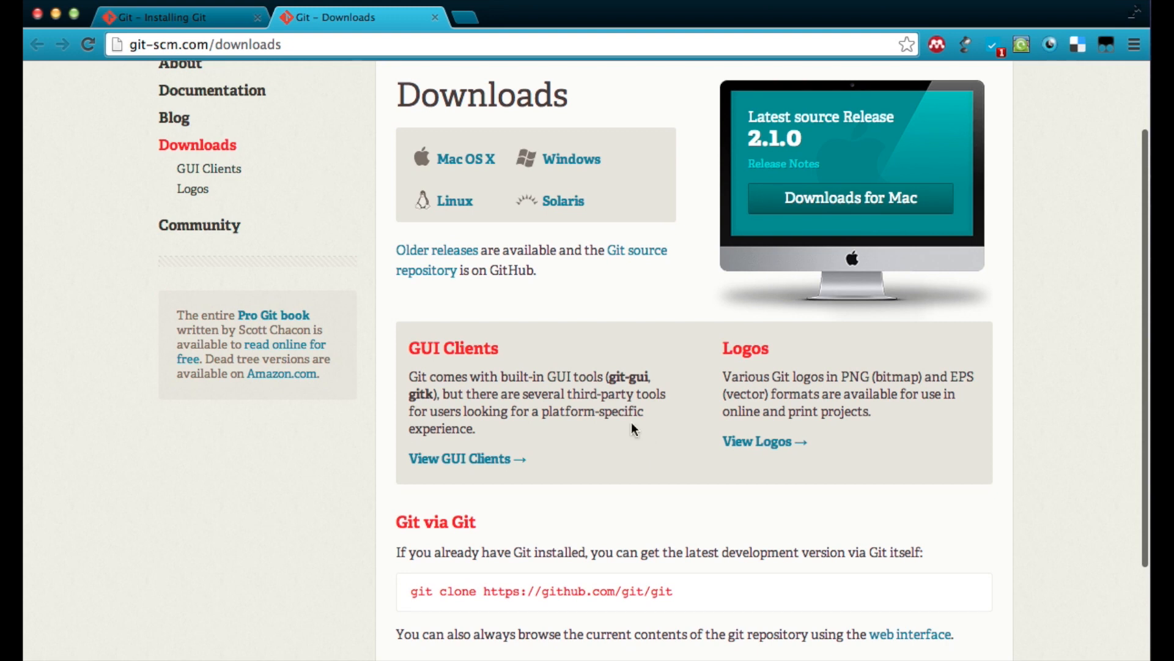
mouse_move(648, 373)
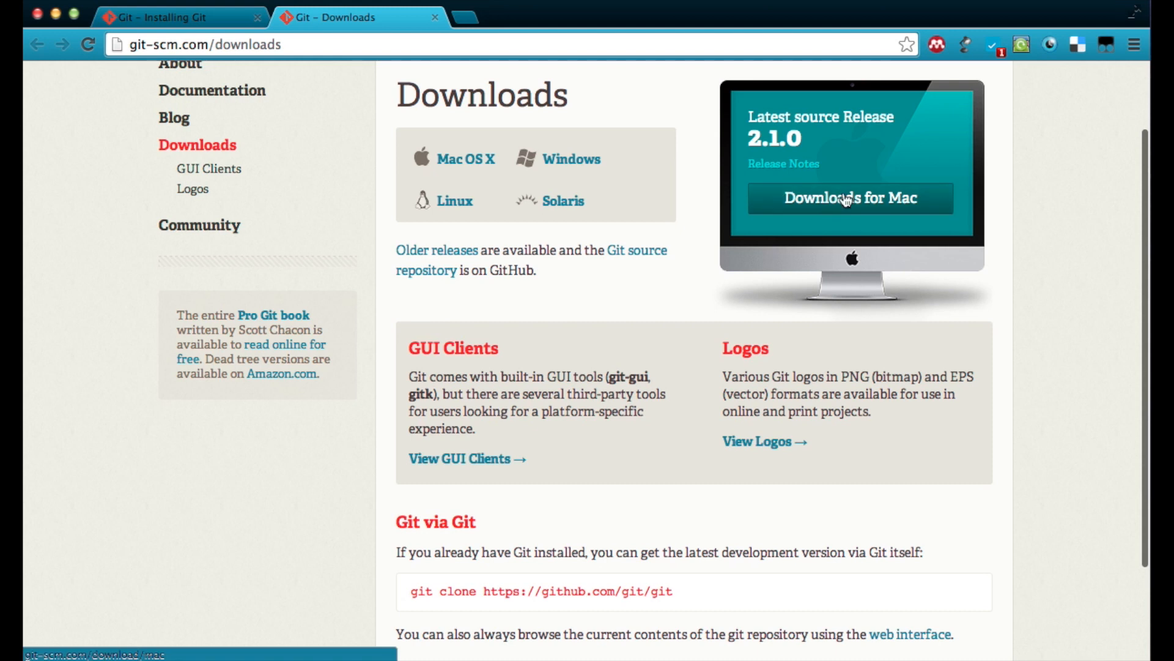
mouse_move(627, 298)
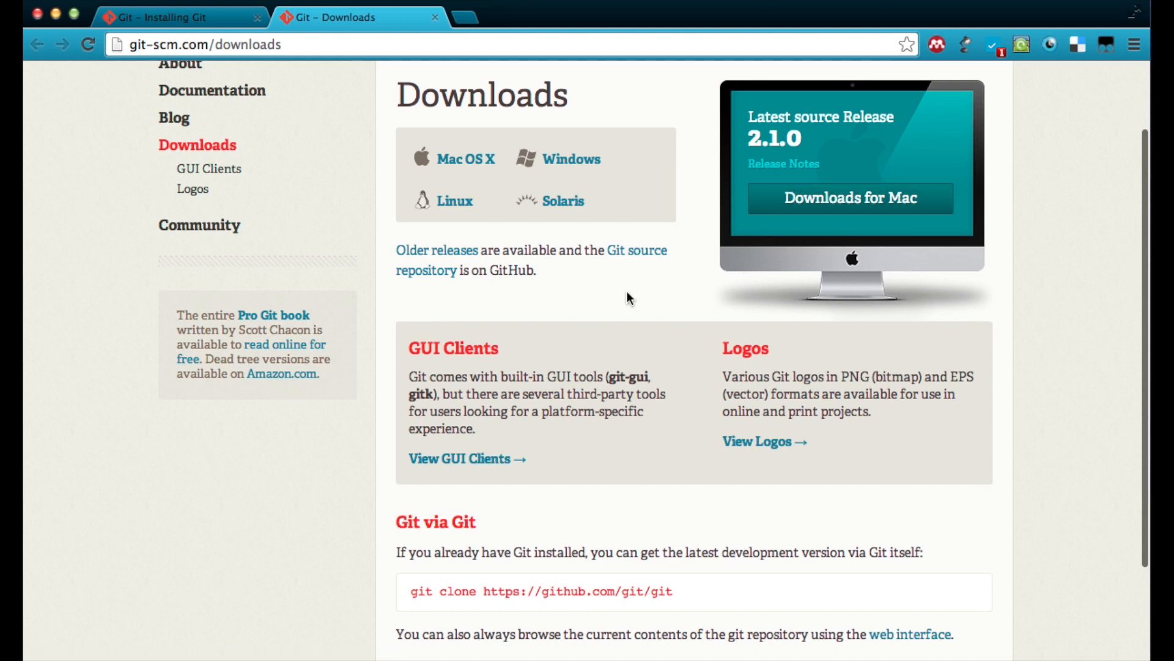
mouse_move(446, 131)
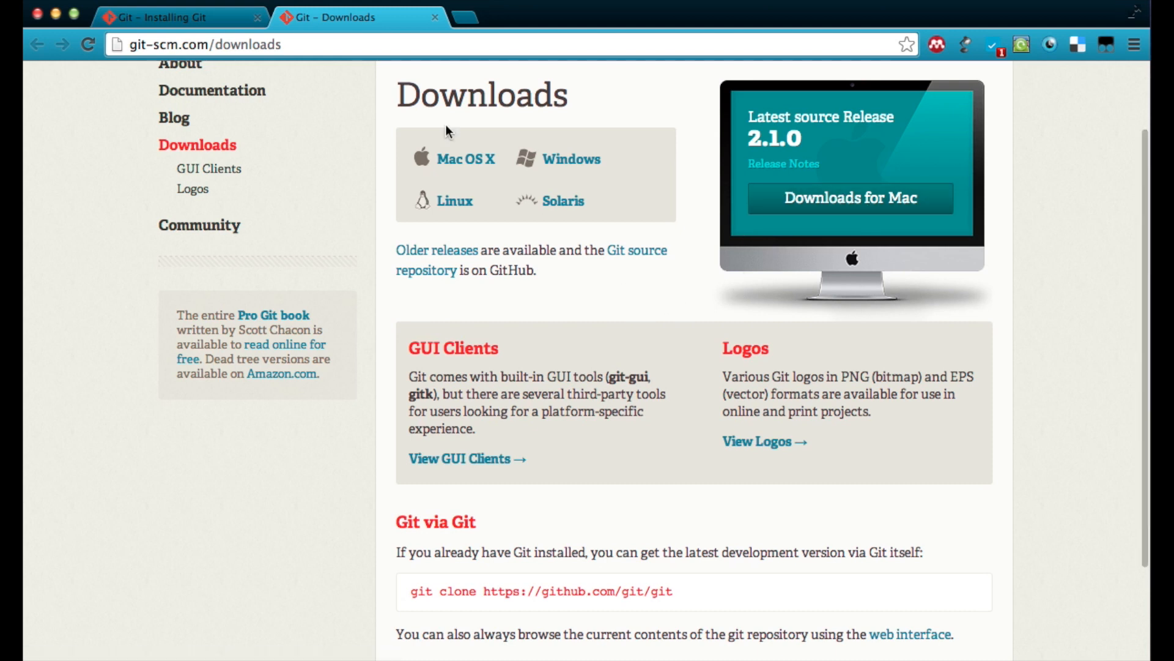
Step: Return to the Installing Git guide and highlight its Getting-Started-Installing-Git address
left_click(172, 16)
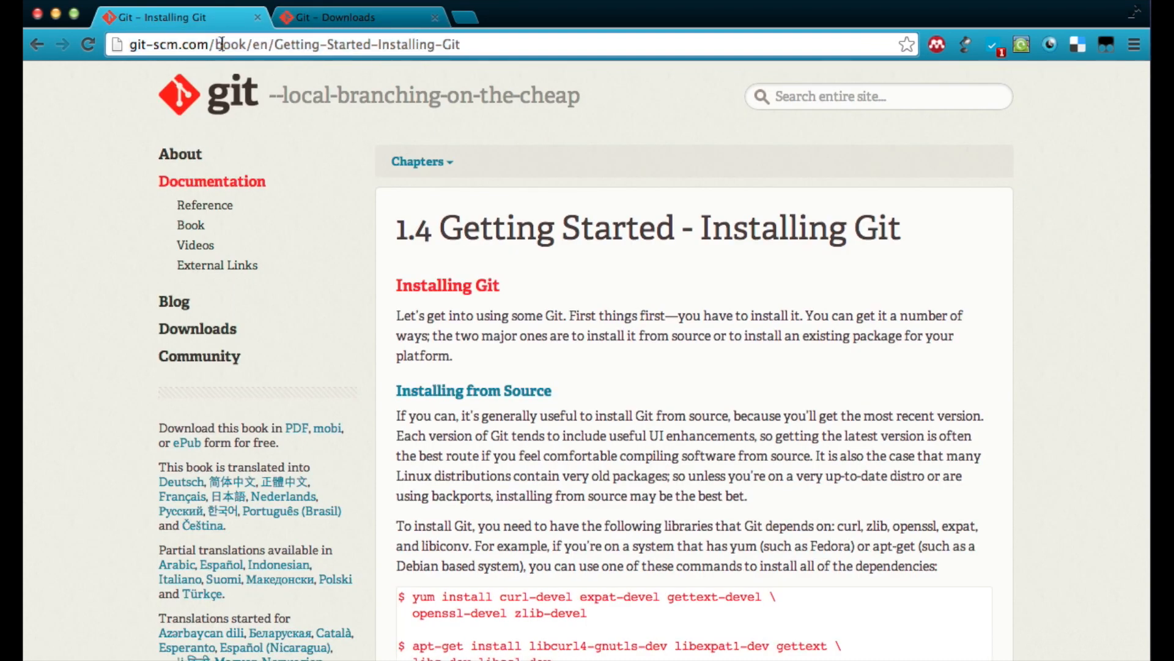
double_click(150, 44)
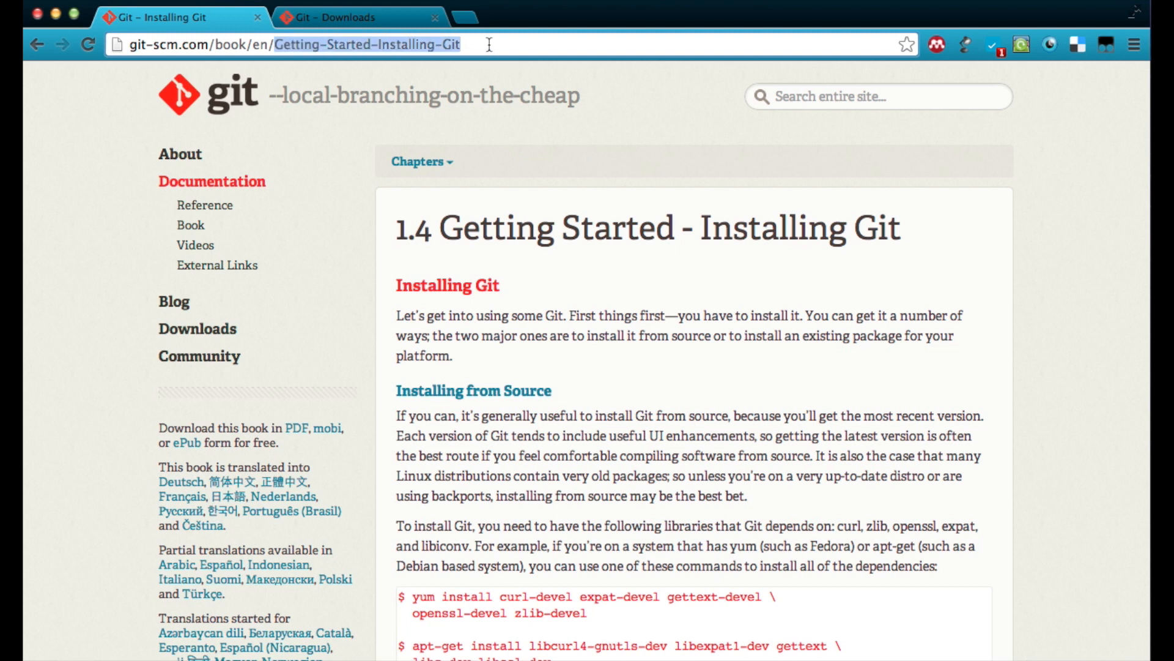
Step: Bring the Installing on Linux section into view and highlight the apt-get command
scroll("down", 3)
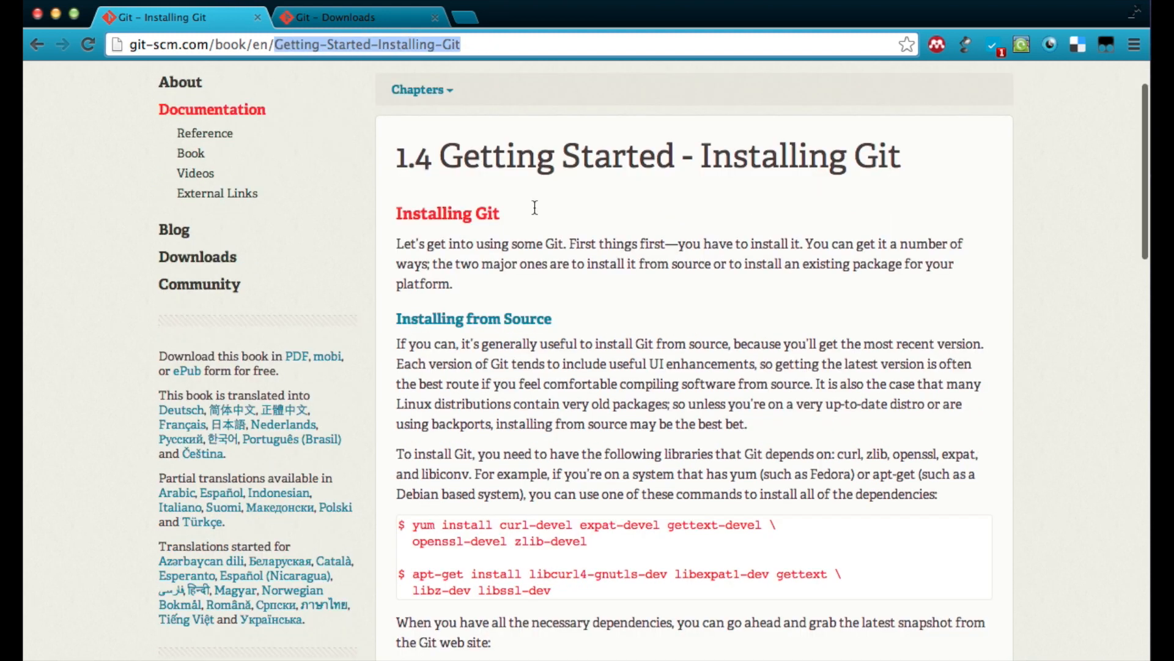
scroll("down", 3)
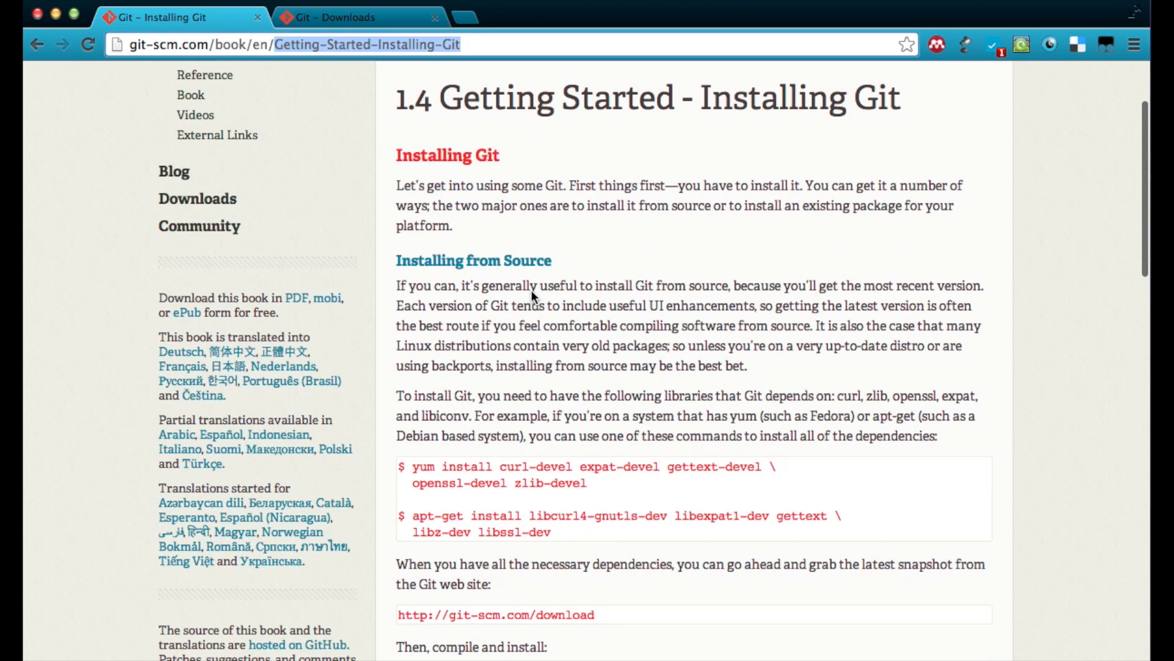
scroll("down", 3)
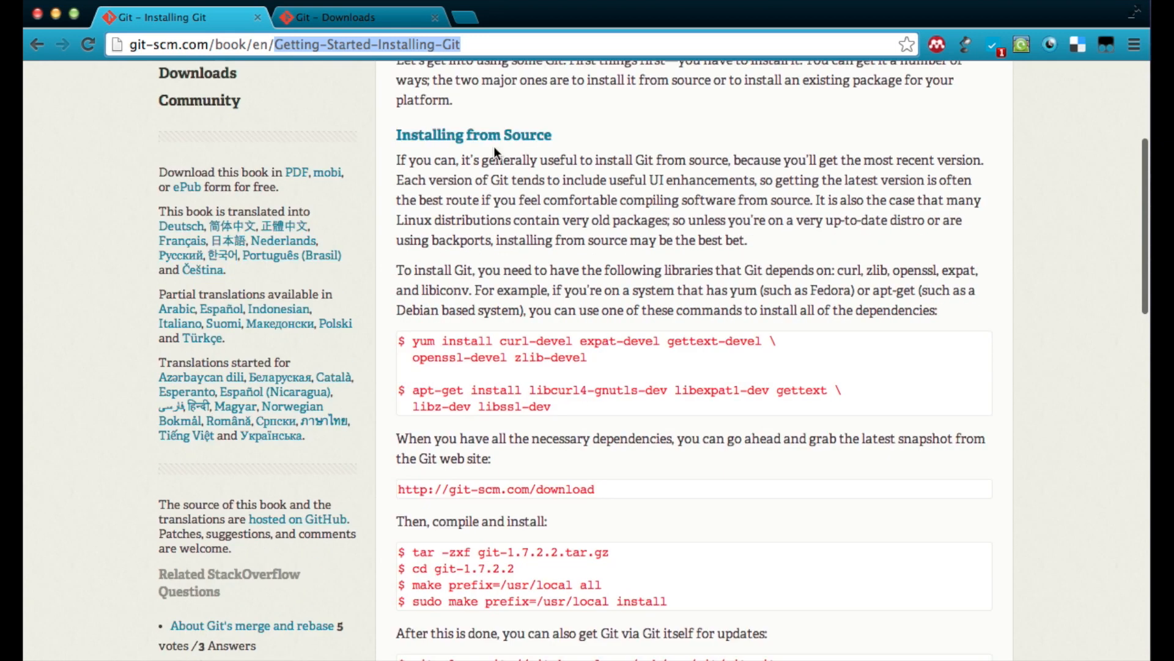
scroll("down", 3)
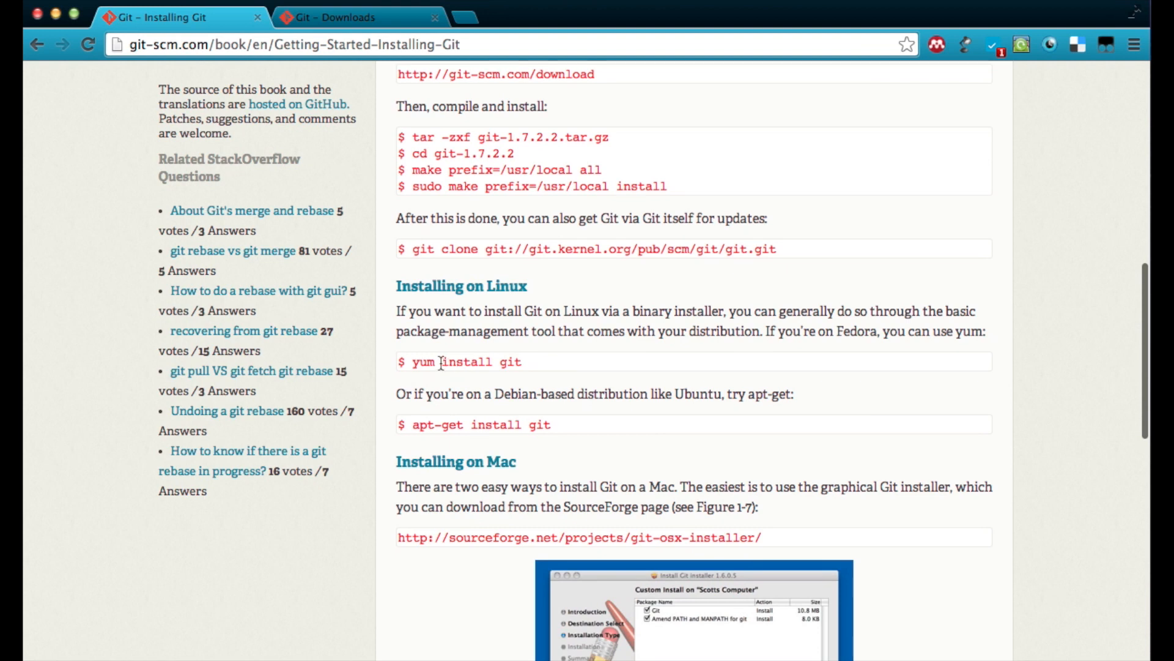
double_click(436, 425)
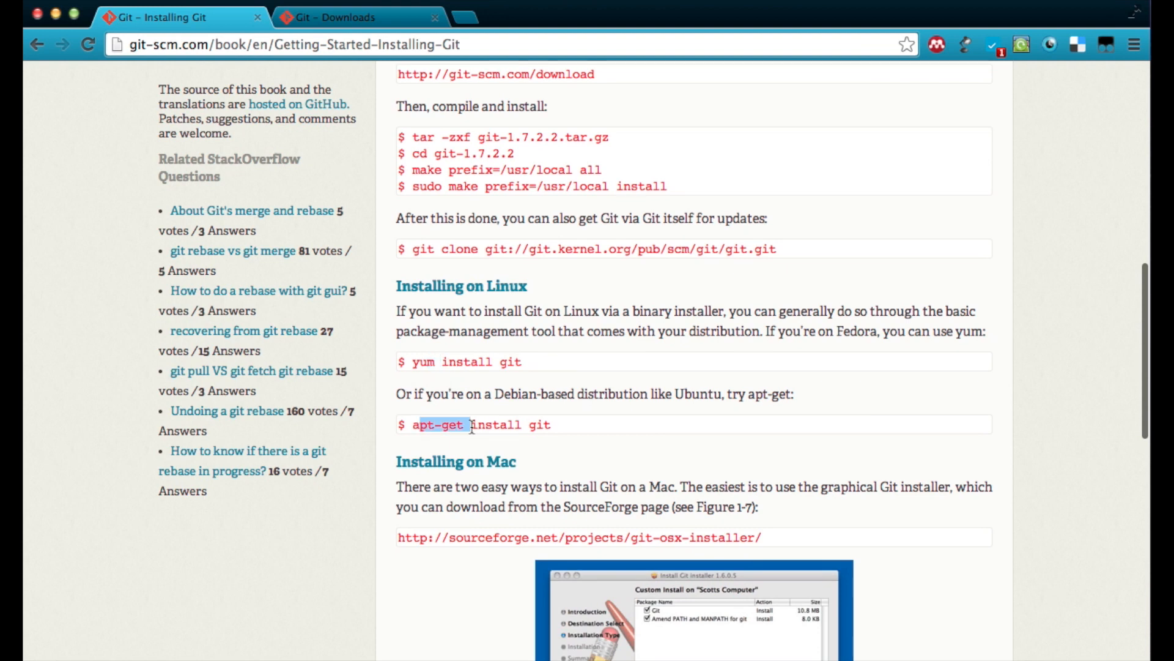